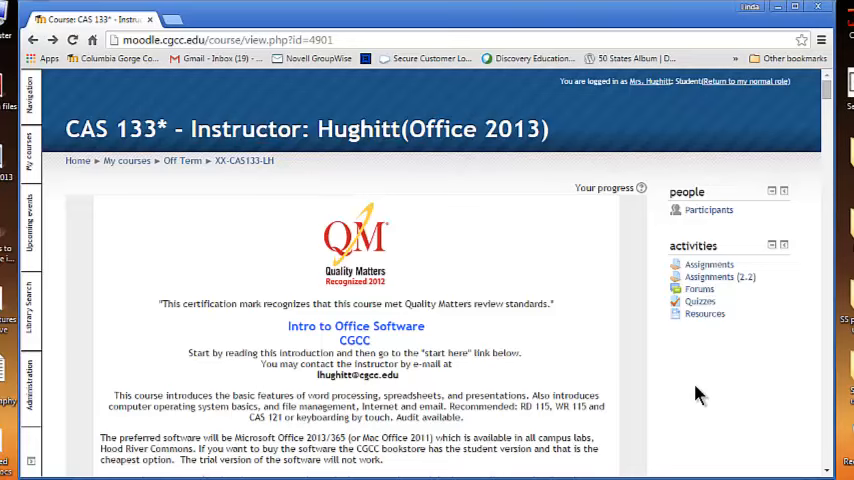
pyautogui.moveTo(651, 397)
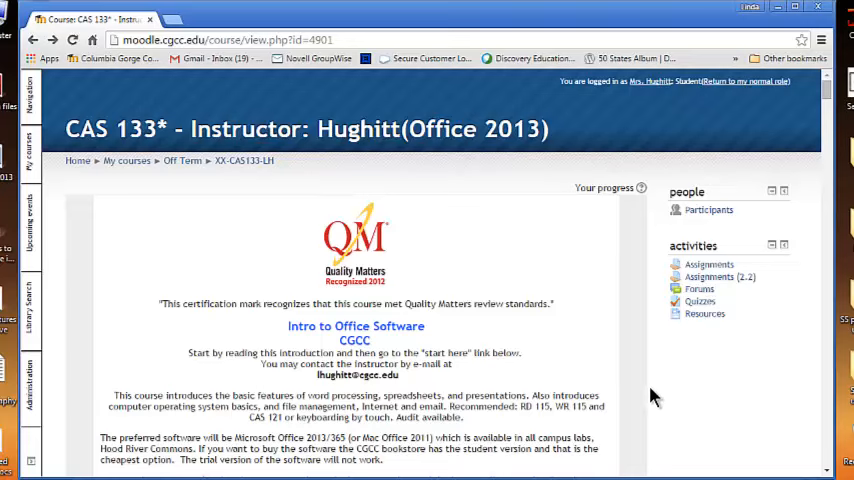
pyautogui.moveTo(638, 385)
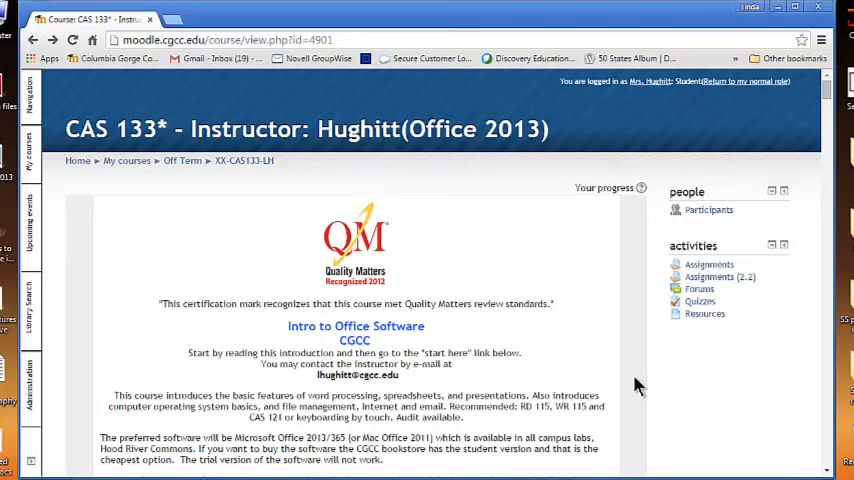
pyautogui.moveTo(781, 175)
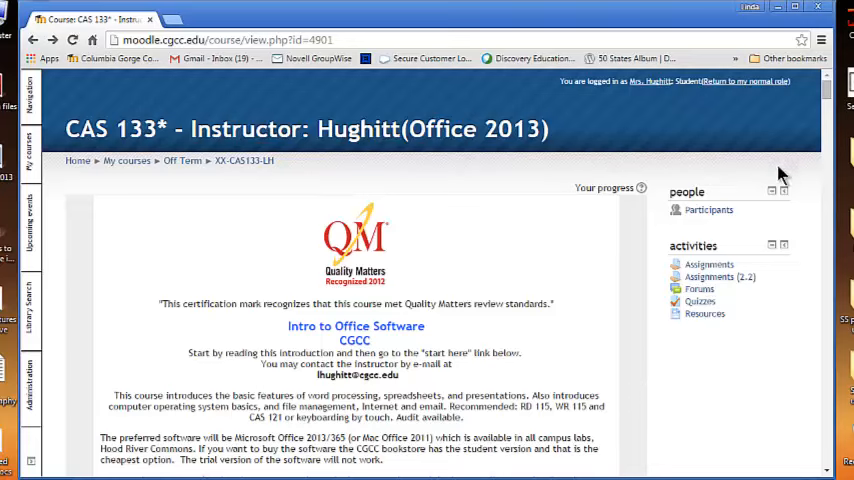
pyautogui.moveTo(816, 262)
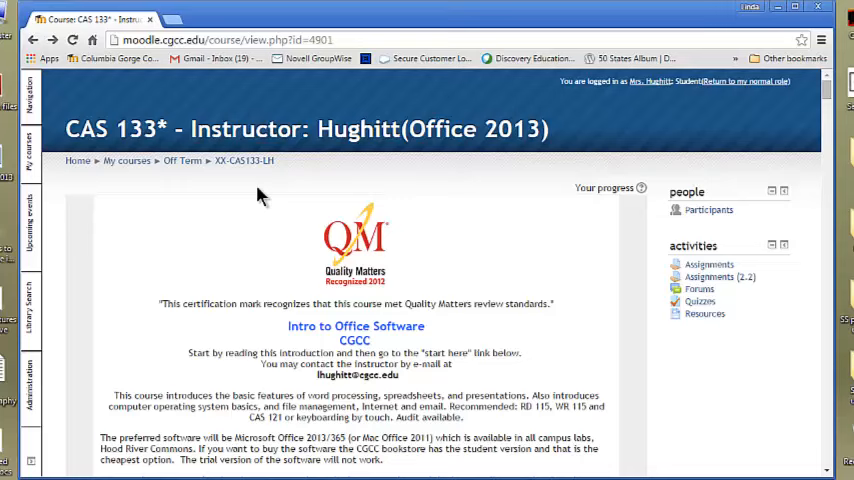
pyautogui.moveTo(123, 373)
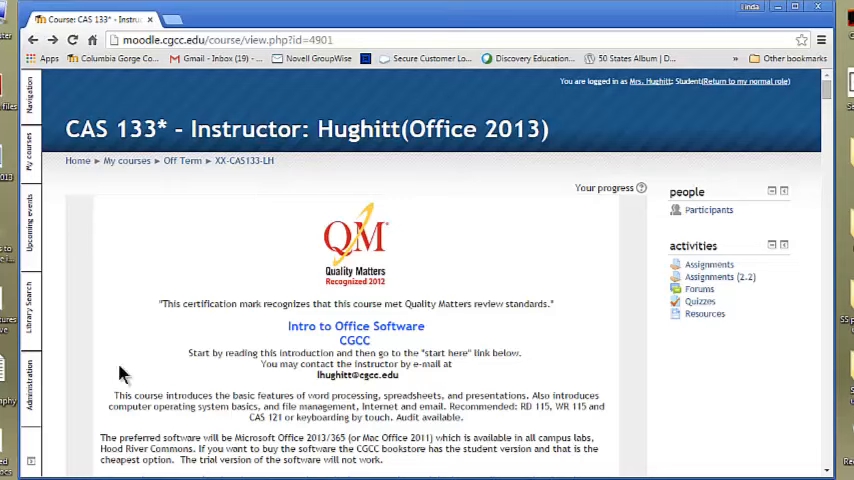
pyautogui.moveTo(145, 358)
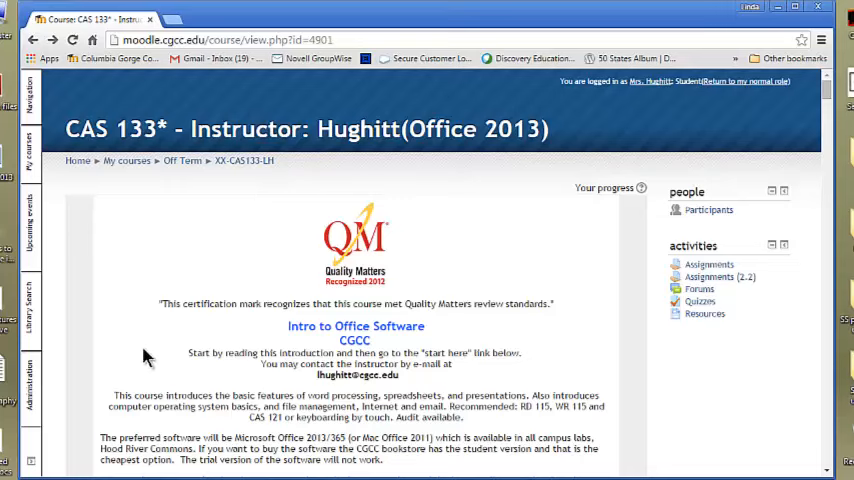
# Scroll the introduction to the Office software, unsupported devices and 2013 textbook notes
pyautogui.scroll(-3)
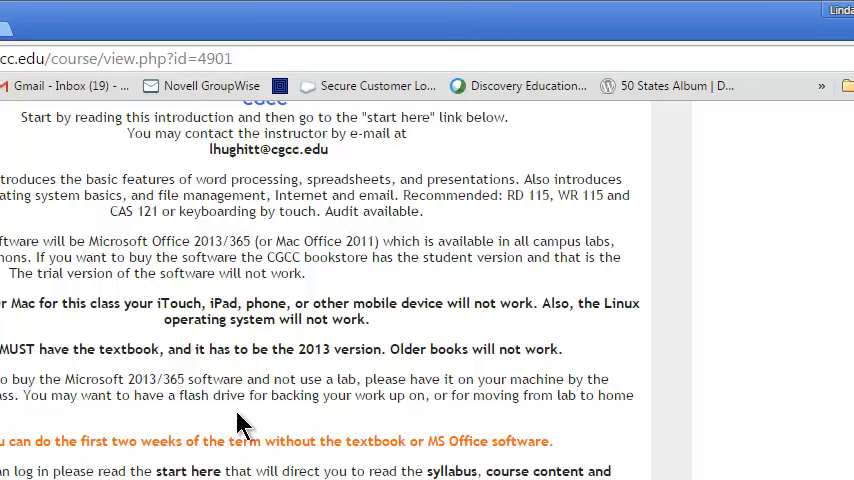
# Open microsoft.com in a new tab and go to its Downloads area
pyautogui.click(187, 28)
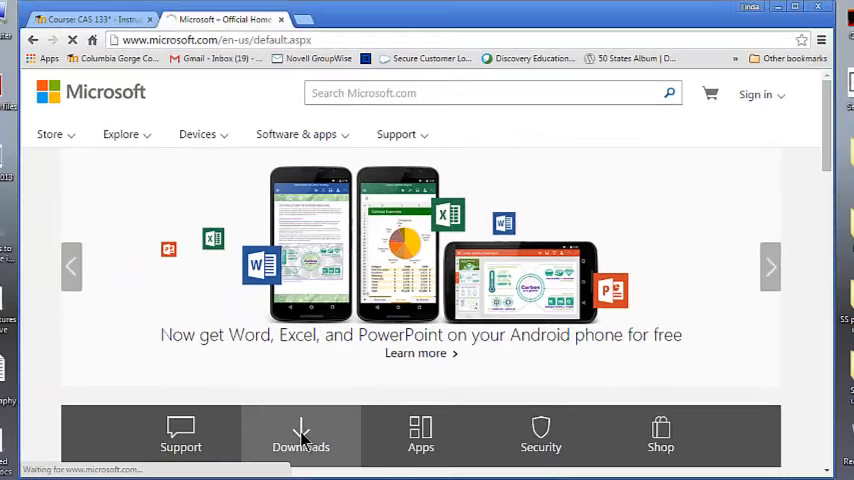
pyautogui.click(300, 435)
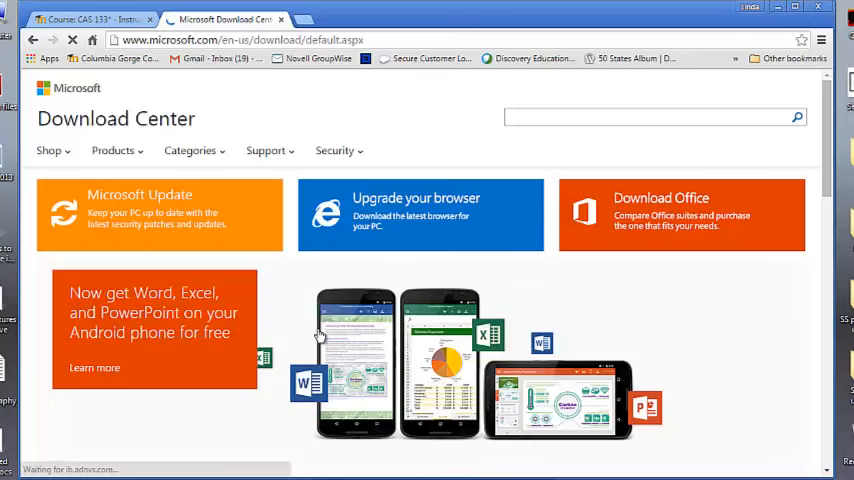
# Search the Microsoft Download Center for 'power point viewer for 2013'
pyautogui.write('Power Point')
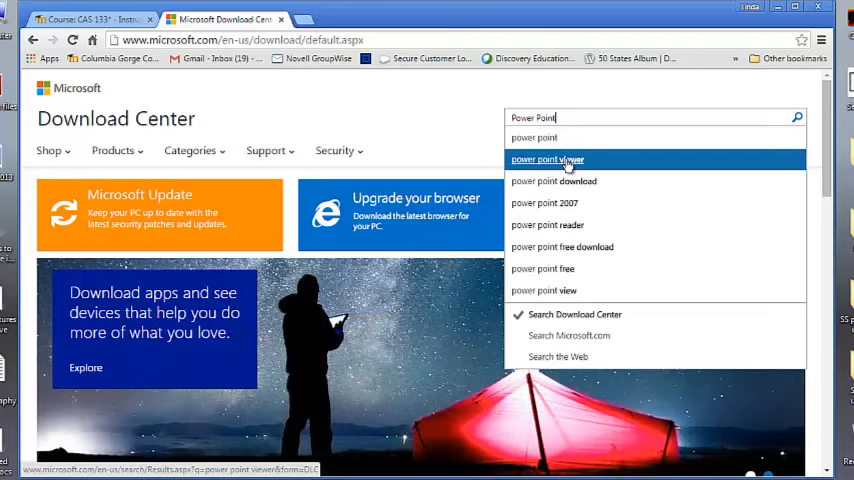
pyautogui.click(547, 159)
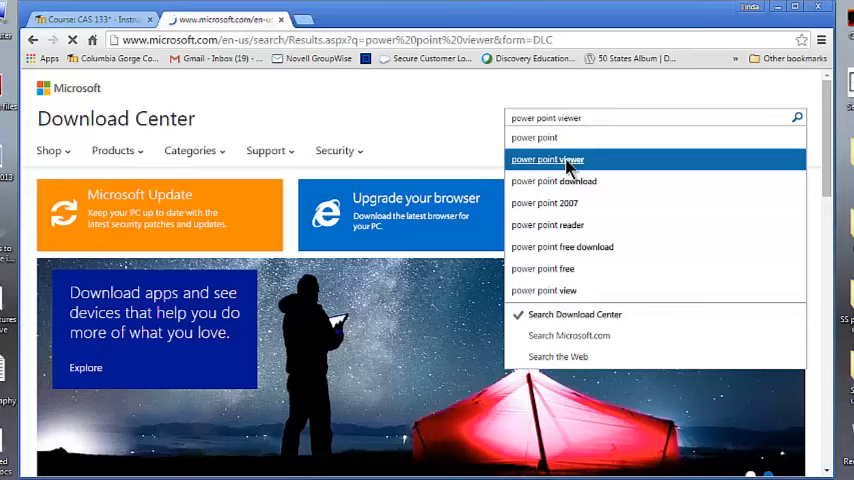
pyautogui.click(547, 159)
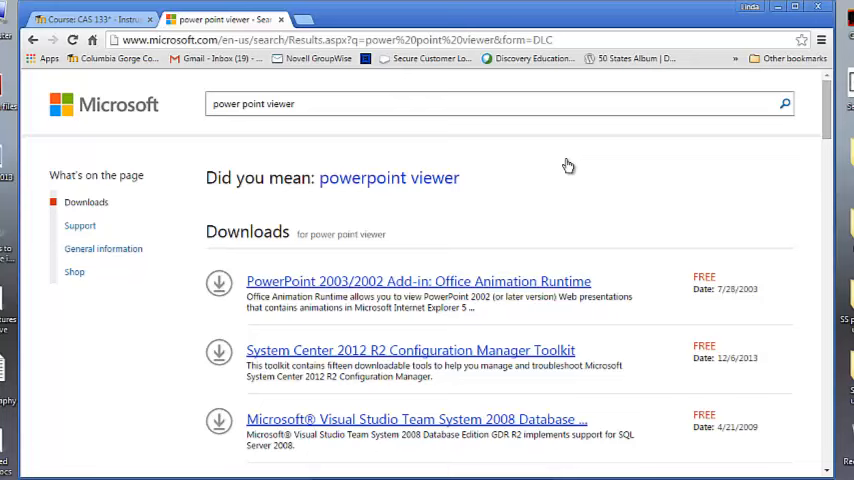
# Scroll through the search results, including the PowerPoint 2010 Viewer download post
pyautogui.scroll(-3)
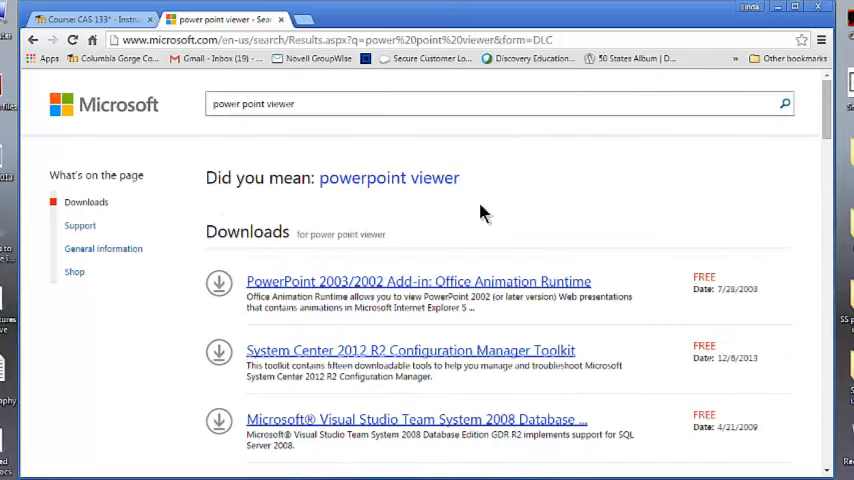
pyautogui.scroll(-3)
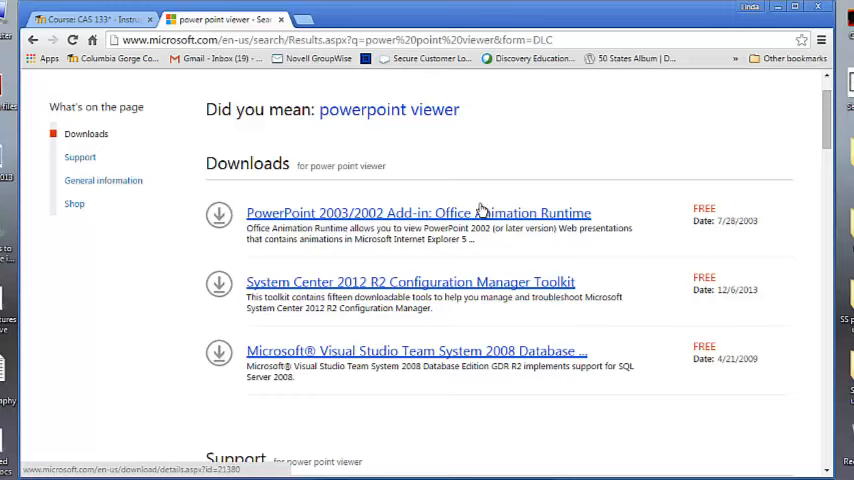
pyautogui.scroll(-3)
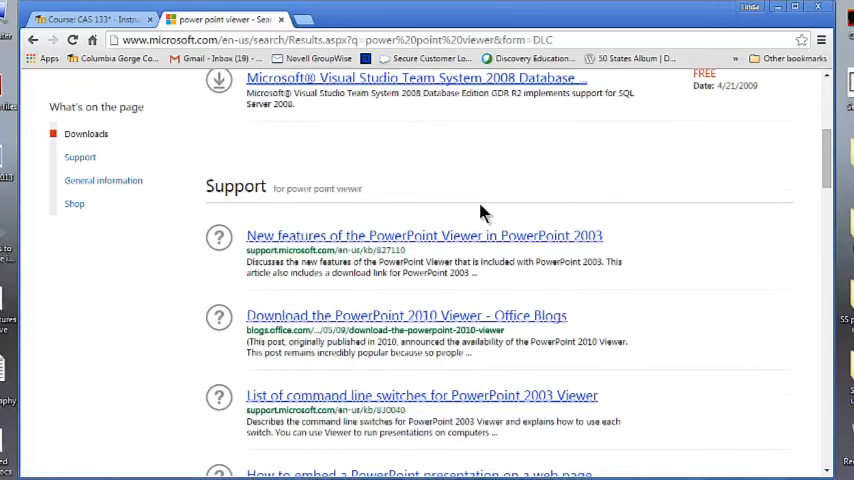
pyautogui.scroll(-3)
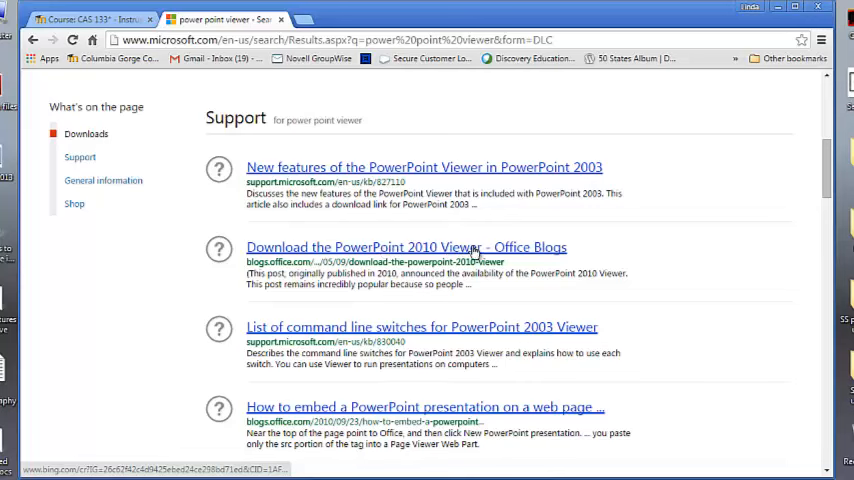
pyautogui.scroll(-3)
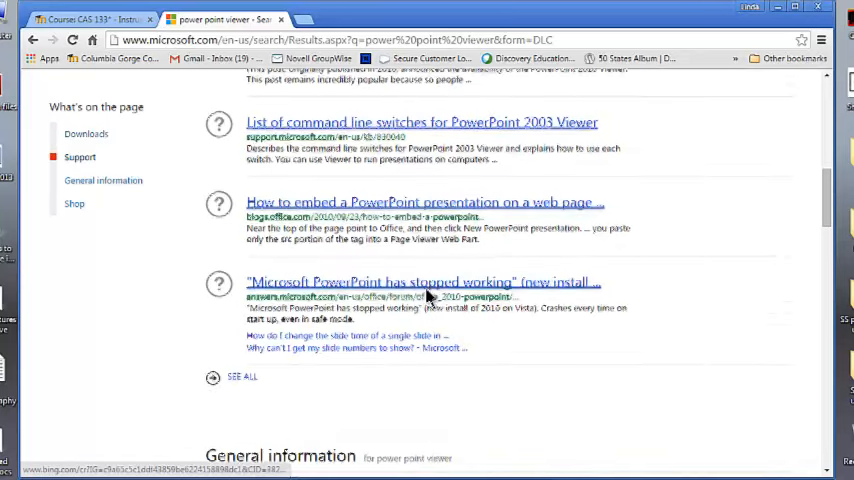
pyautogui.scroll(-3)
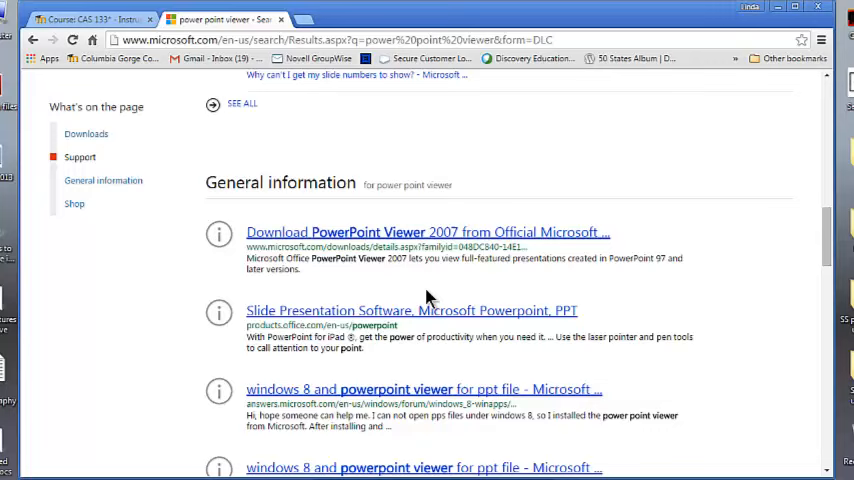
pyautogui.scroll(-3)
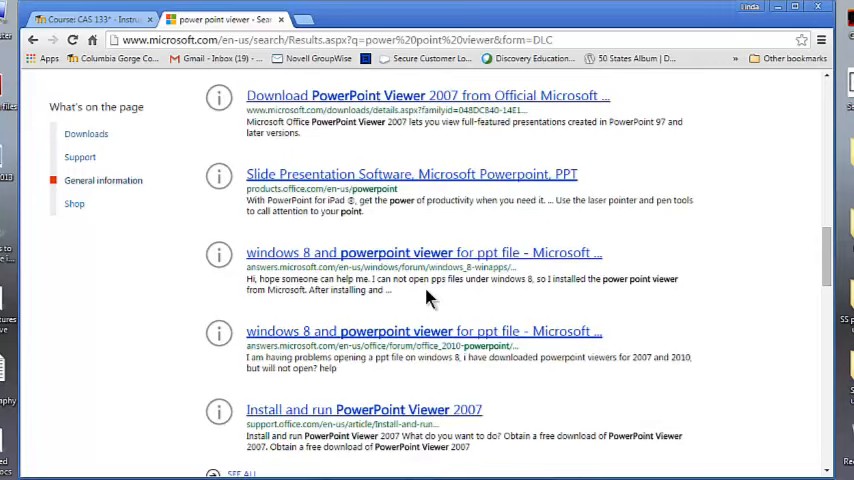
pyautogui.scroll(-3)
pyautogui.write('power point viewer for 2013')
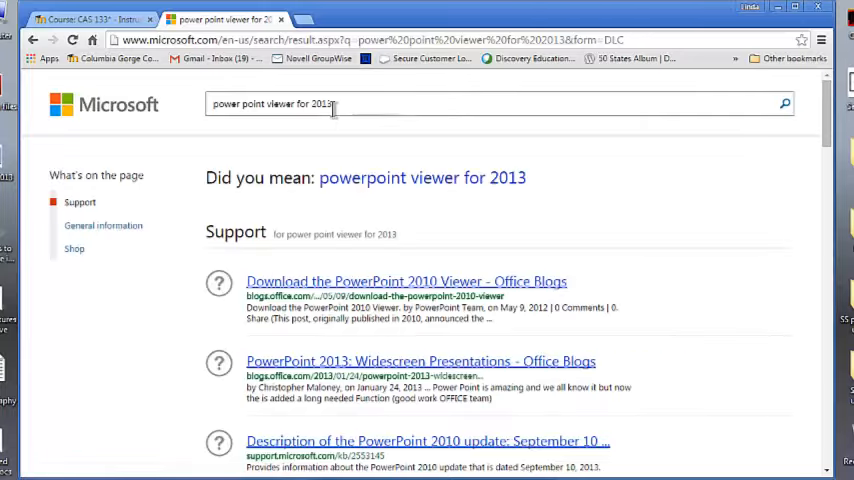
pyautogui.moveTo(283, 281)
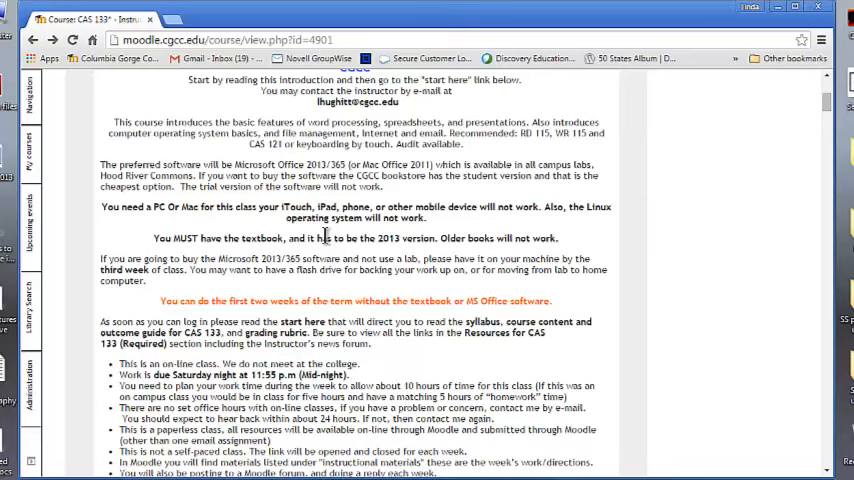
pyautogui.scroll(-3)
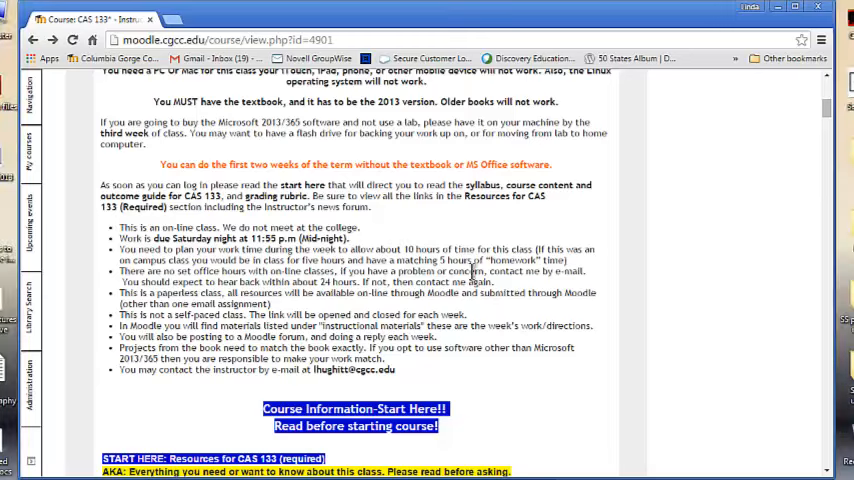
pyautogui.moveTo(530, 398)
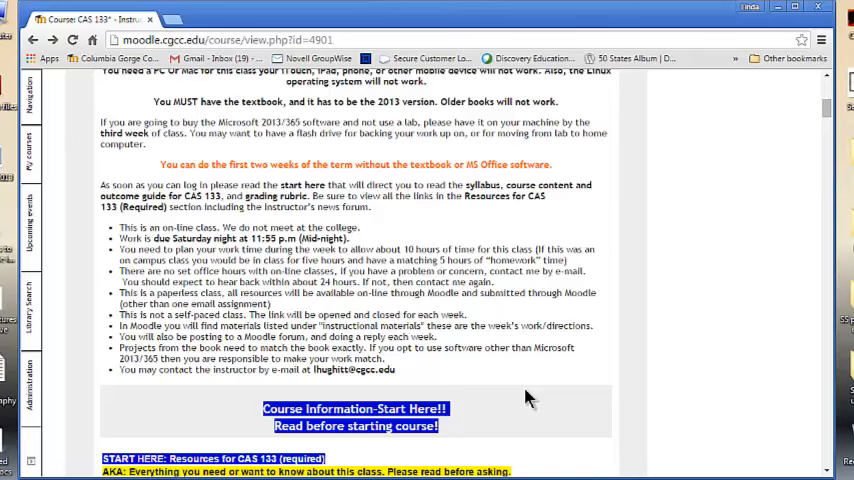
pyautogui.scroll(-3)
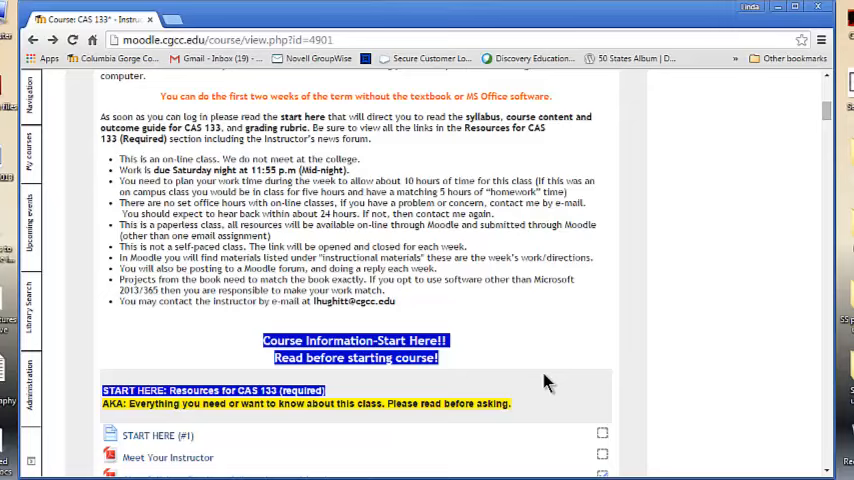
pyautogui.scroll(-3)
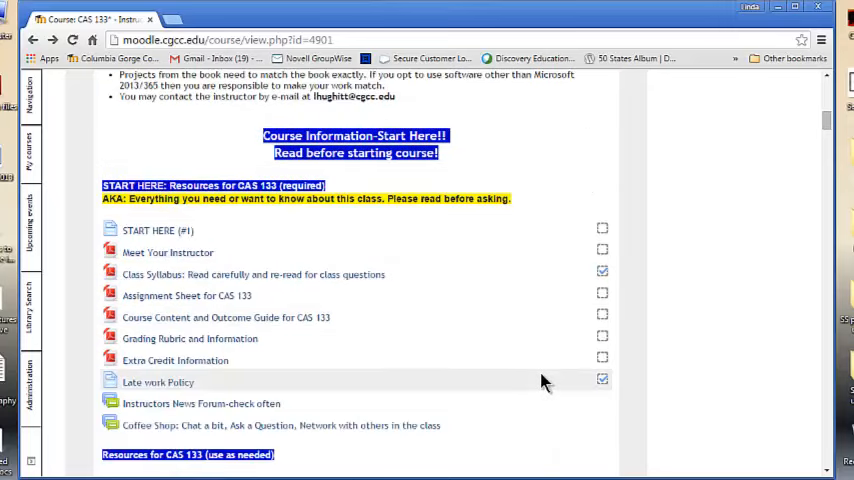
pyautogui.scroll(-3)
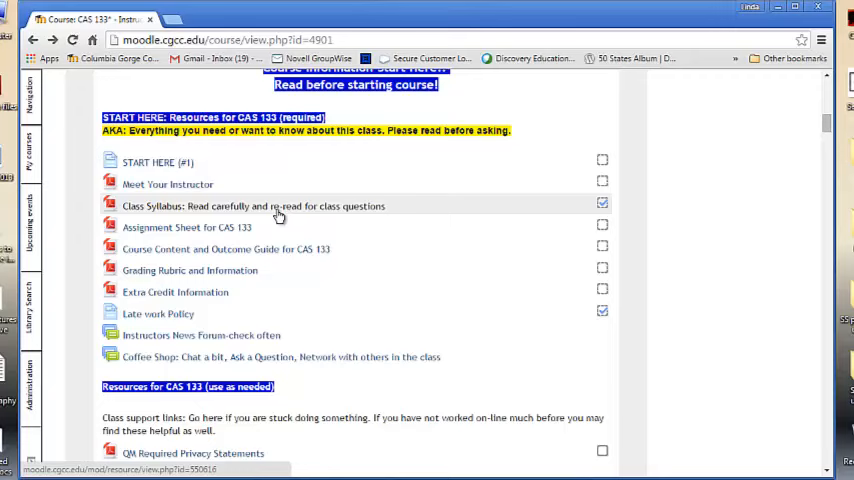
pyautogui.moveTo(228, 227)
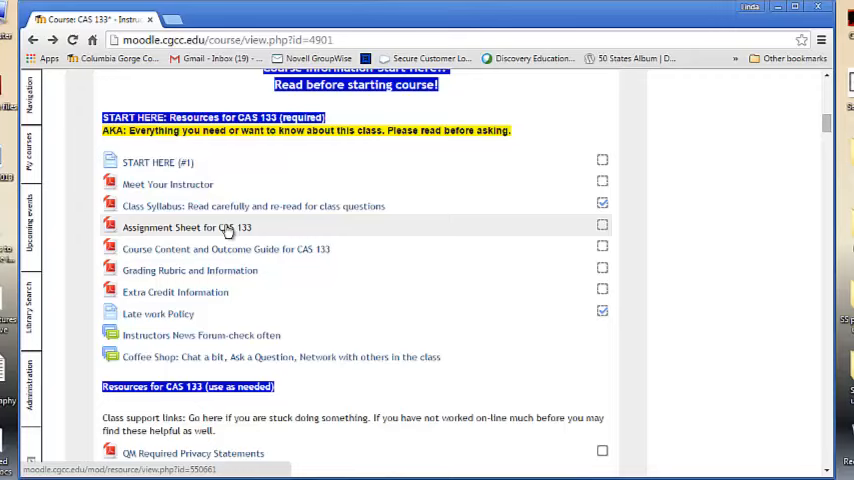
pyautogui.moveTo(230, 249)
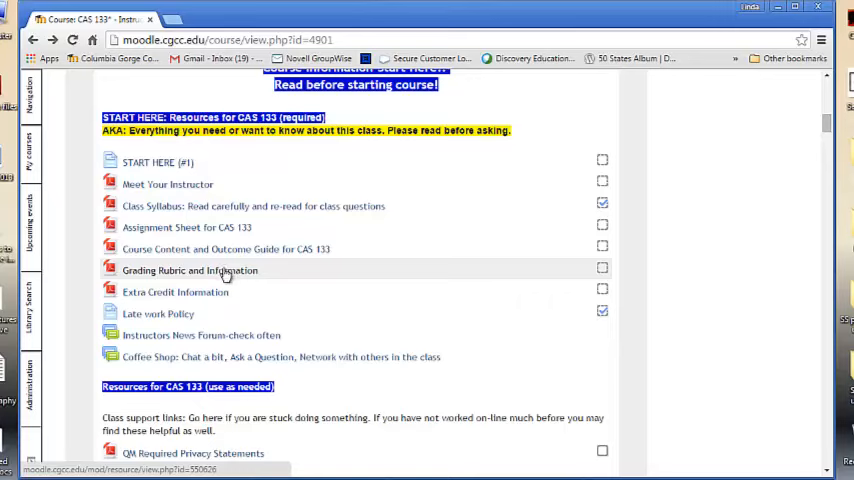
pyautogui.moveTo(210, 291)
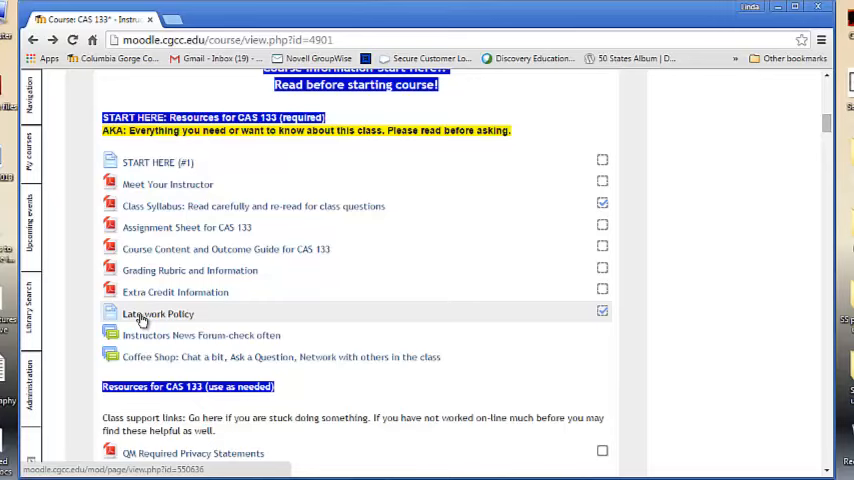
# Scroll to Resources for CAS 133 and open 'Help! I am Stuck! Now What????'
pyautogui.scroll(-3)
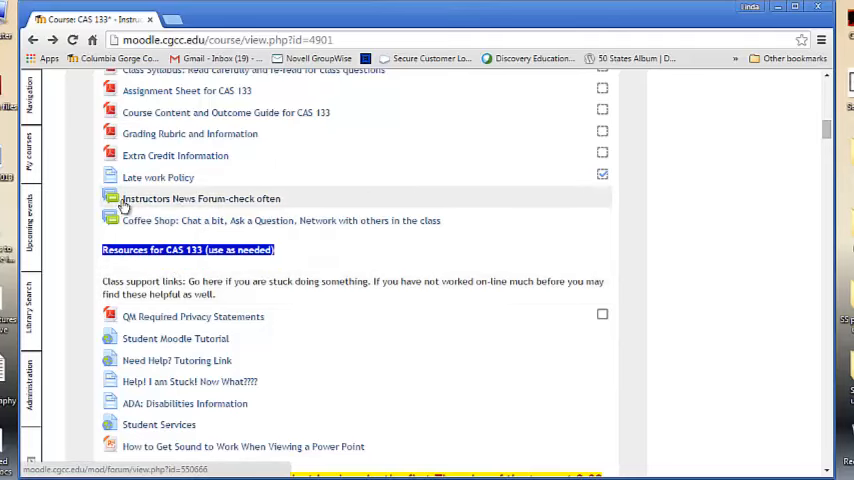
pyautogui.moveTo(210, 210)
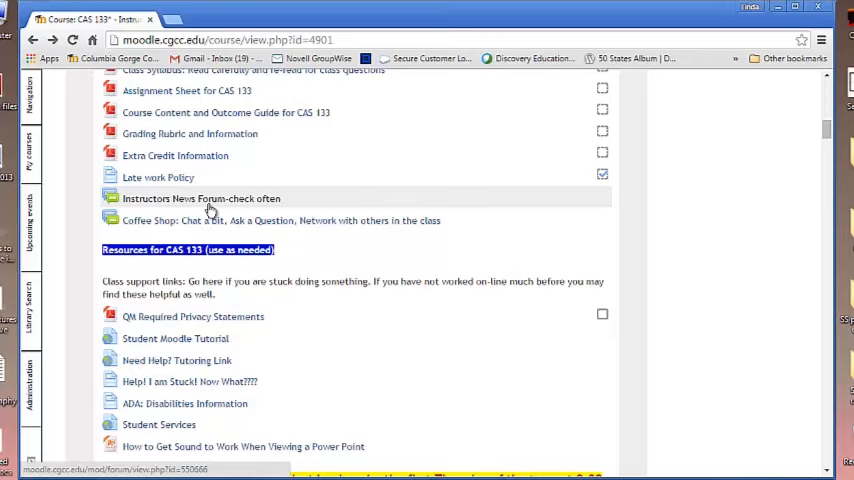
pyautogui.moveTo(190, 220)
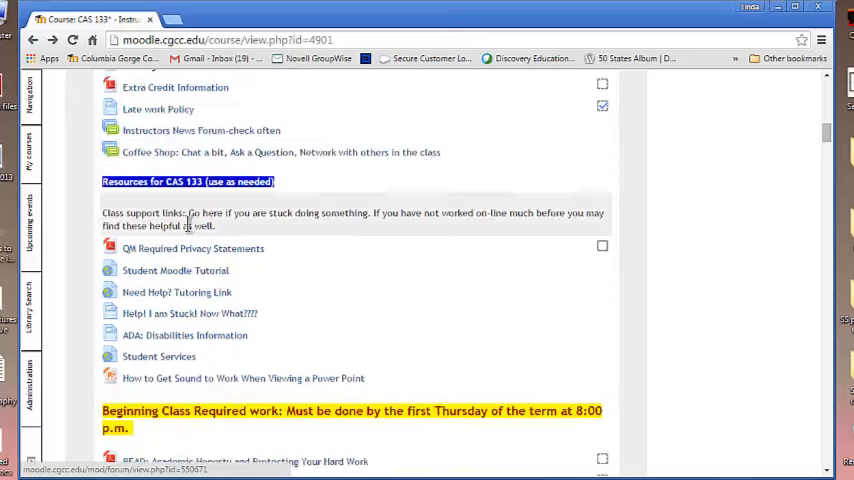
pyautogui.scroll(-3)
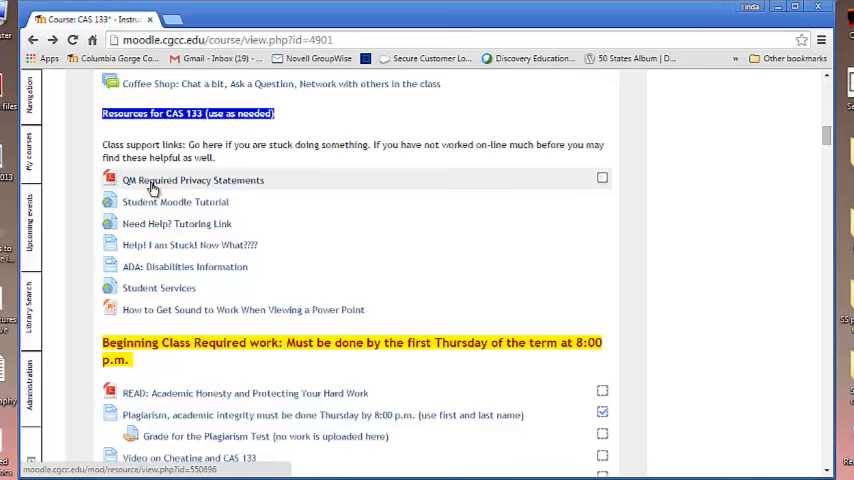
pyautogui.scroll(-3)
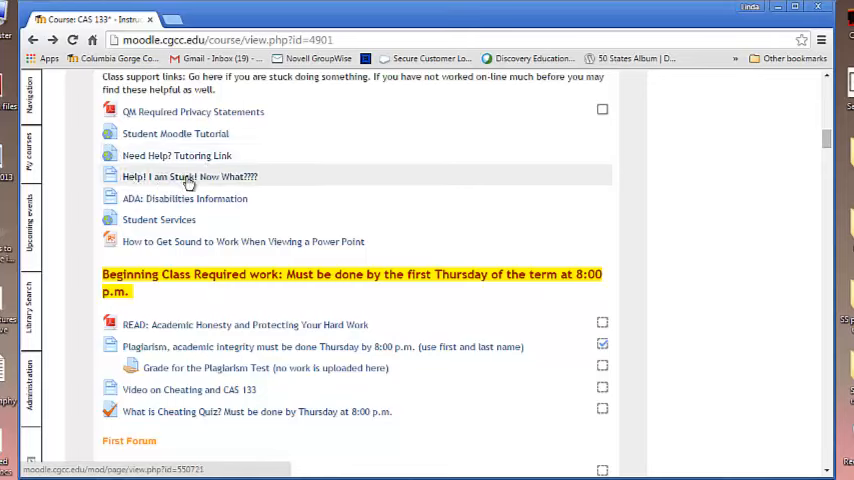
pyautogui.click(189, 176)
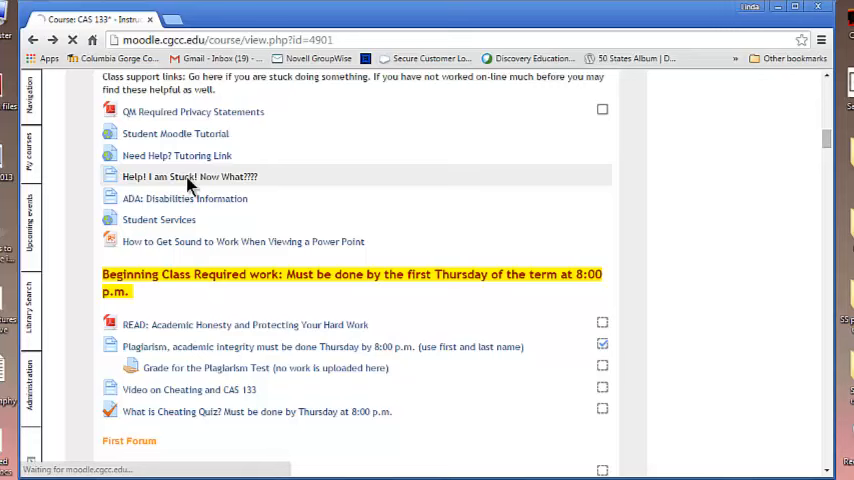
# Return from the Help! I am Stuck page to the Resources for CAS 133 list
pyautogui.click(189, 176)
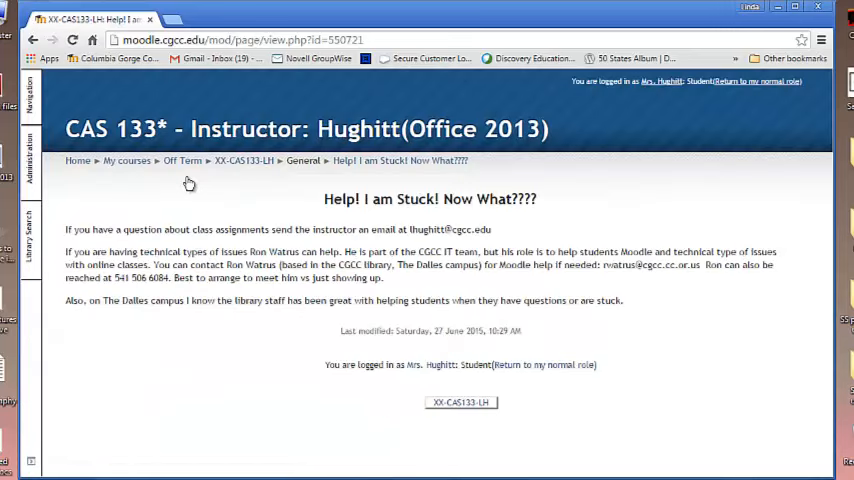
pyautogui.moveTo(503, 245)
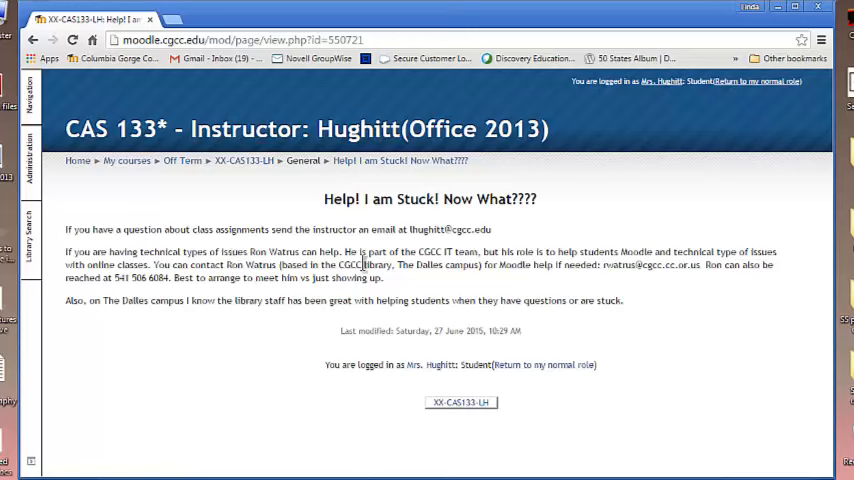
pyautogui.moveTo(367, 265)
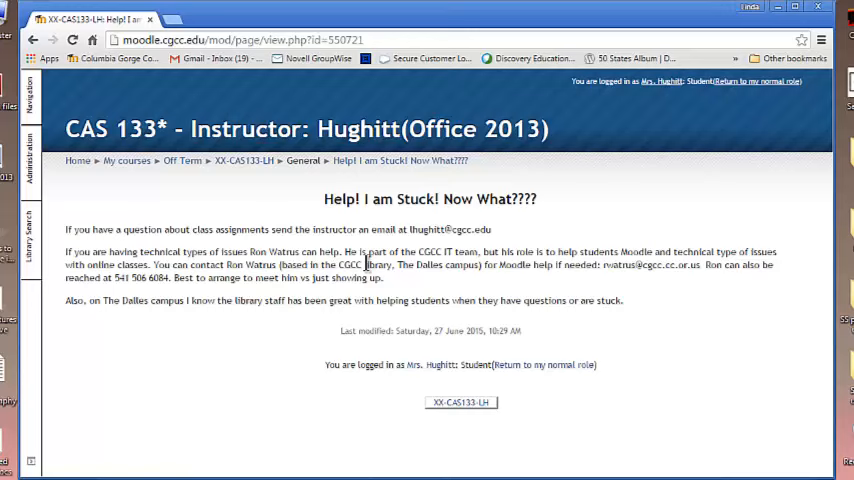
pyautogui.moveTo(272, 368)
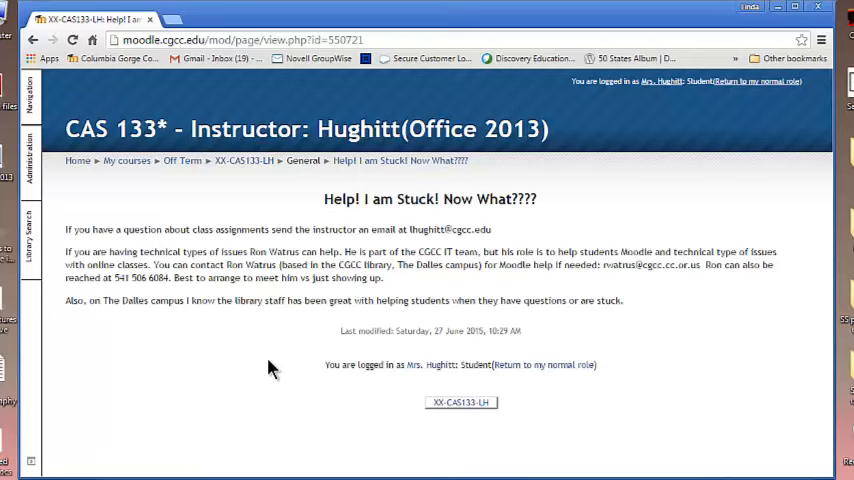
pyautogui.moveTo(152, 253)
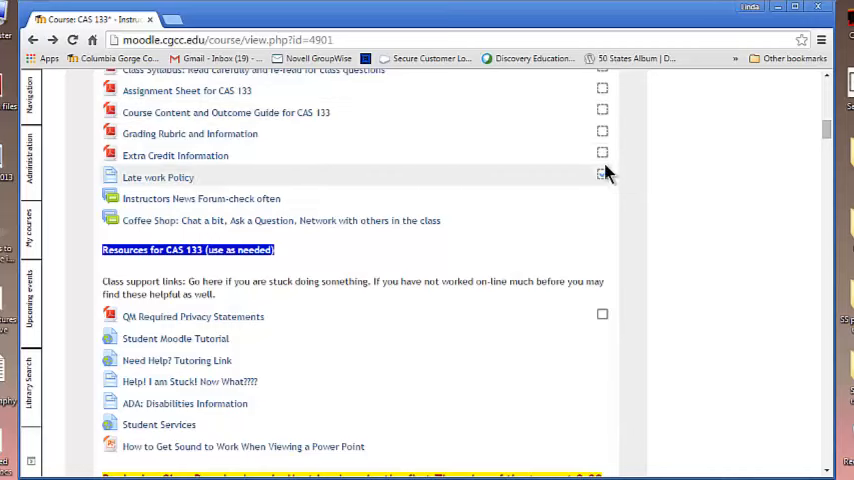
# Tick the Late work Policy completion checkbox in the START HERE list
pyautogui.click(602, 177)
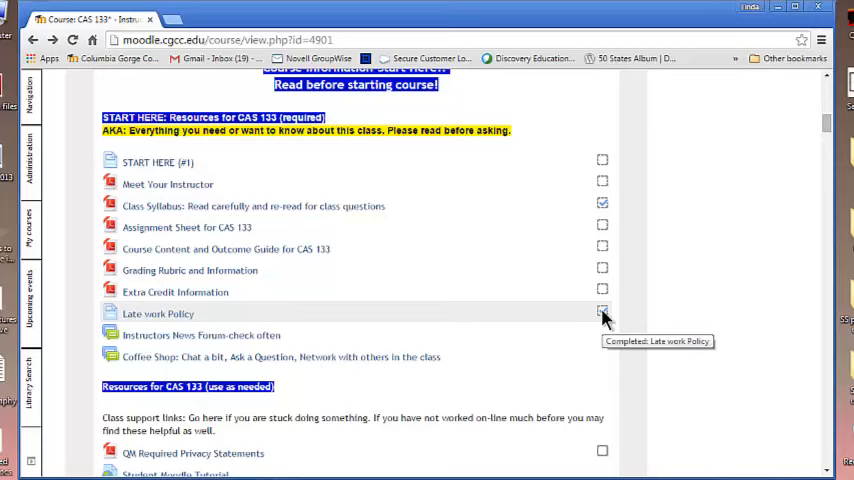
pyautogui.click(602, 312)
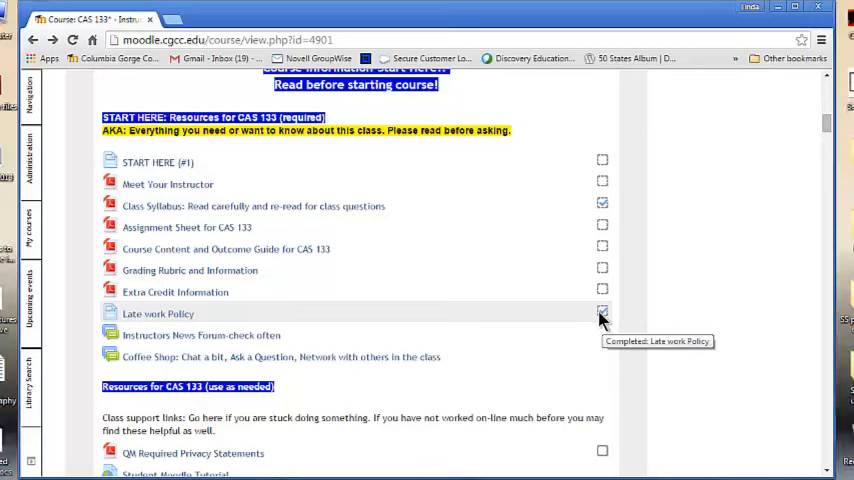
pyautogui.moveTo(598, 320)
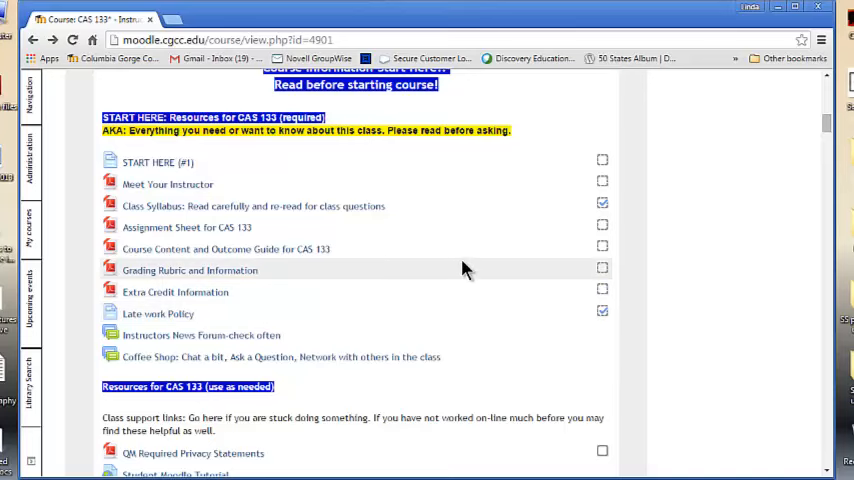
# Open the lib.usm.edu Plagiarism Tutorial link from the academic integrity page
pyautogui.scroll(-3)
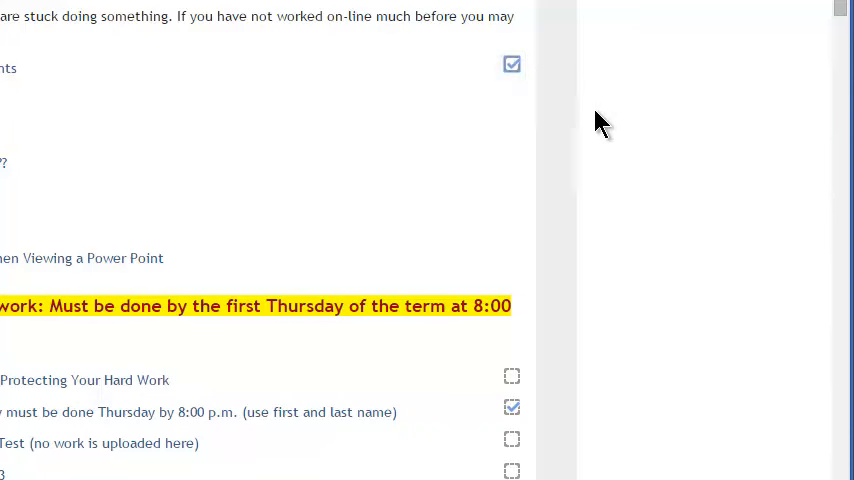
pyautogui.moveTo(597, 140)
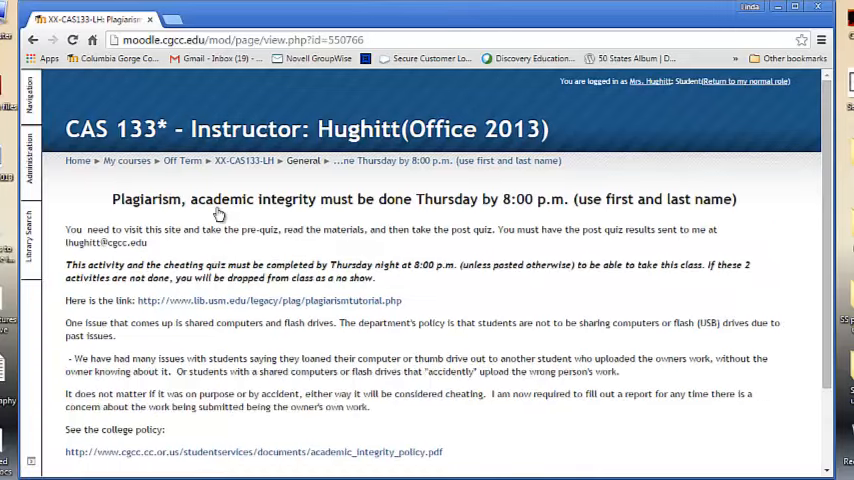
pyautogui.scroll(-3)
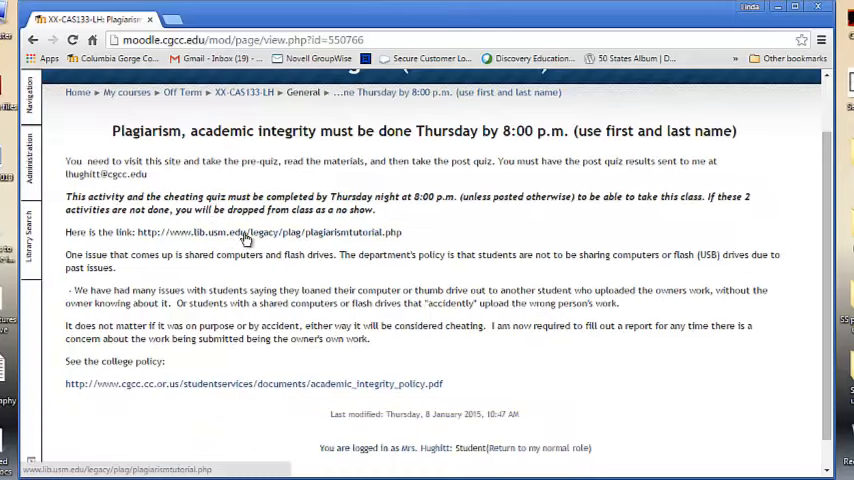
pyautogui.click(270, 232)
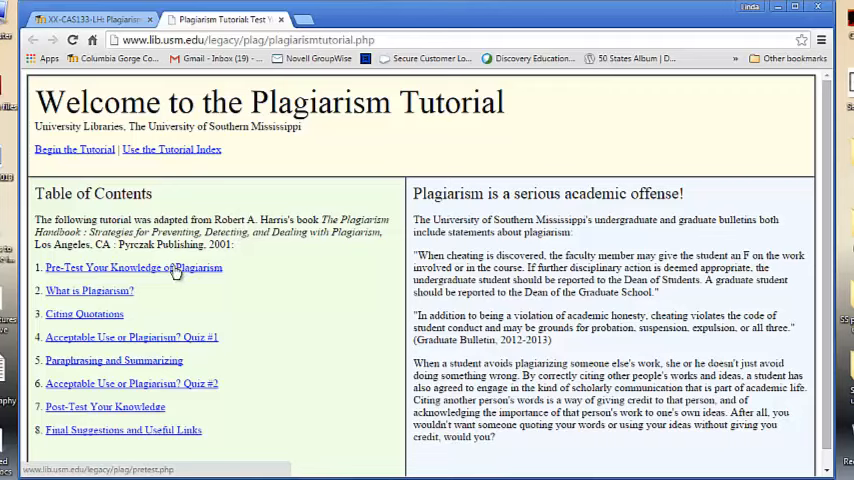
pyautogui.moveTo(67, 293)
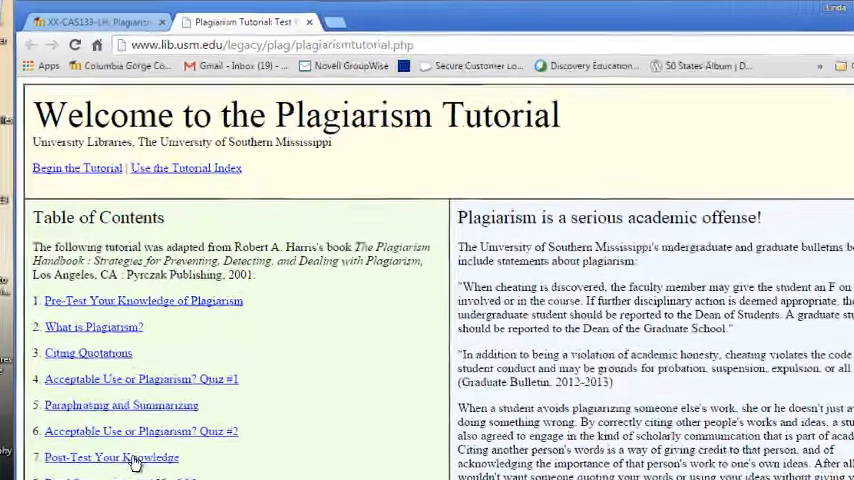
# Switch back to the Moodle XX-CAS133-LH tab with the plagiarism assignment page
pyautogui.click(100, 22)
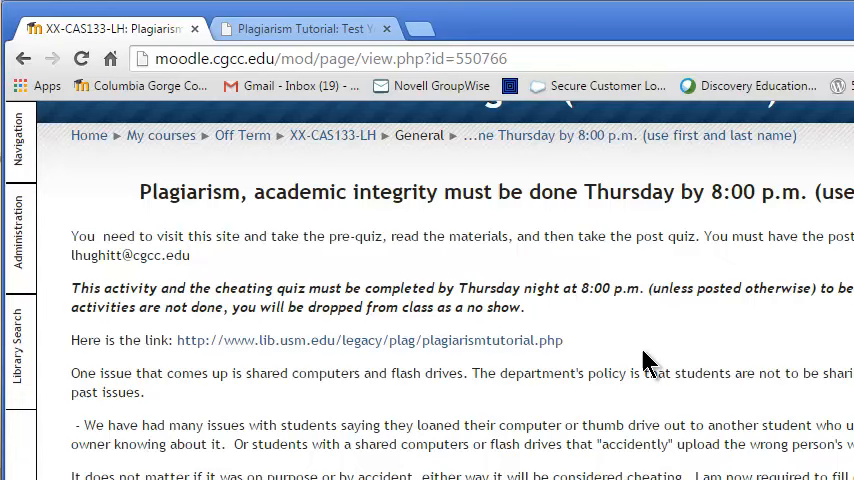
pyautogui.moveTo(278, 281)
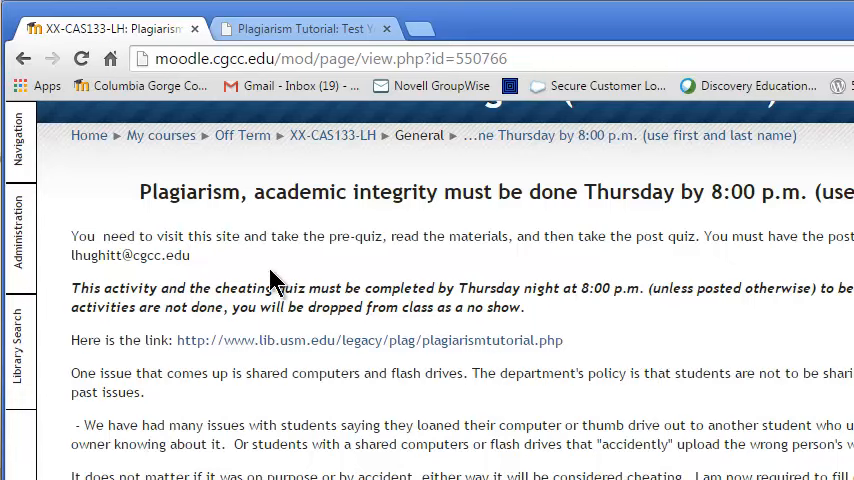
pyautogui.doubleClick(130, 255)
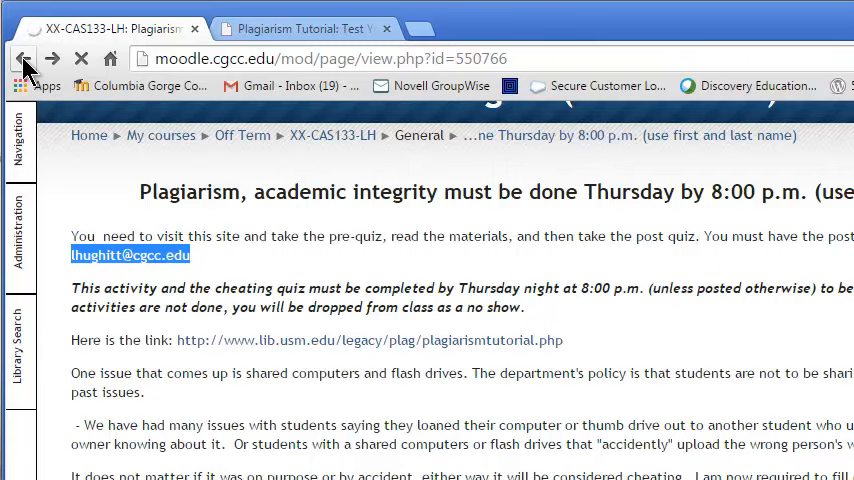
# Go back from the assignment page to the CAS 133 course homepage
pyautogui.click(22, 58)
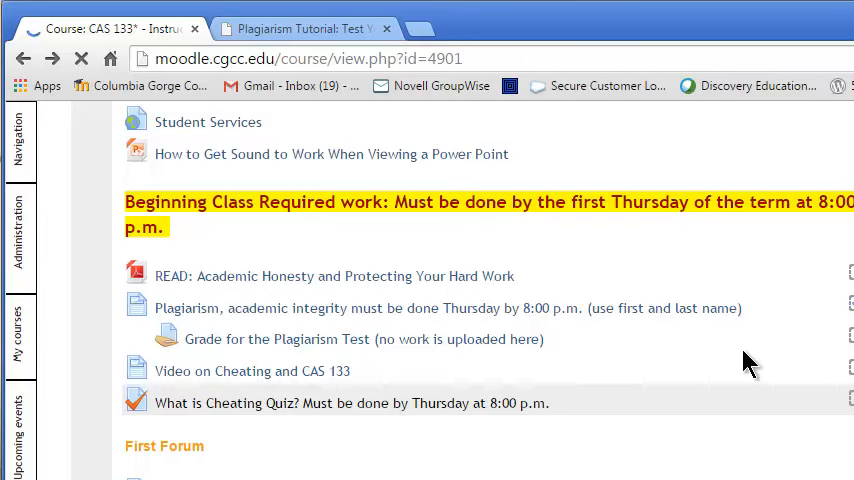
pyautogui.moveTo(315, 225)
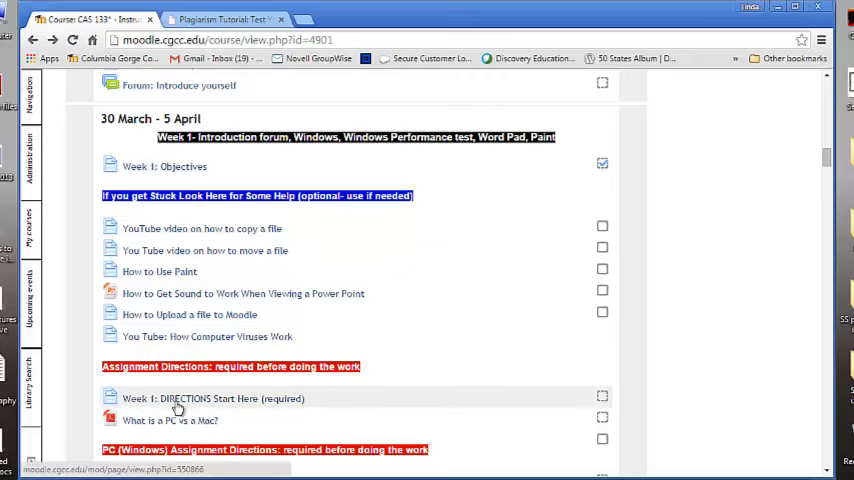
pyautogui.moveTo(267, 410)
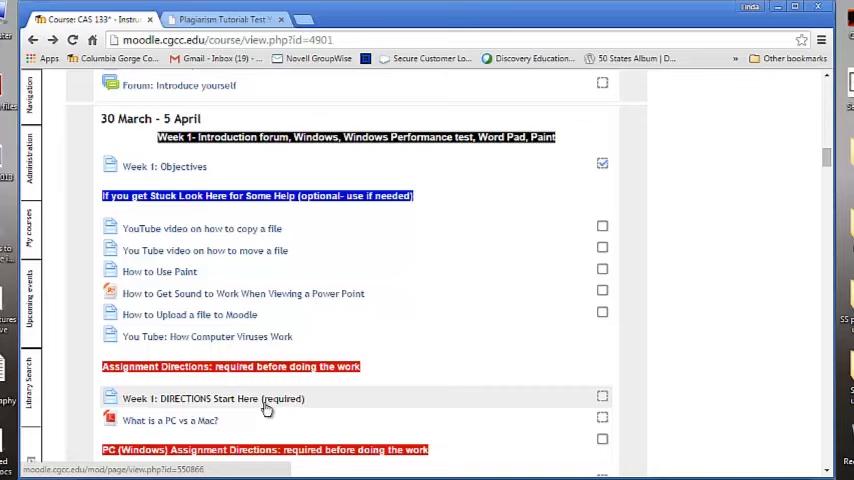